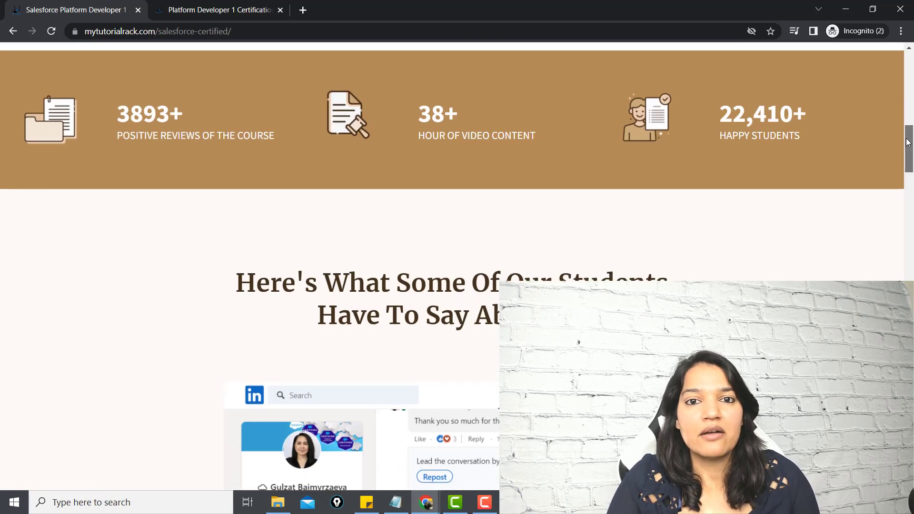
Step: Scroll from the stats banner through the LinkedIn testimonial screenshots to the first written review cards
{"action": "scroll", "scroll_direction": "down", "scroll_amount": 3}
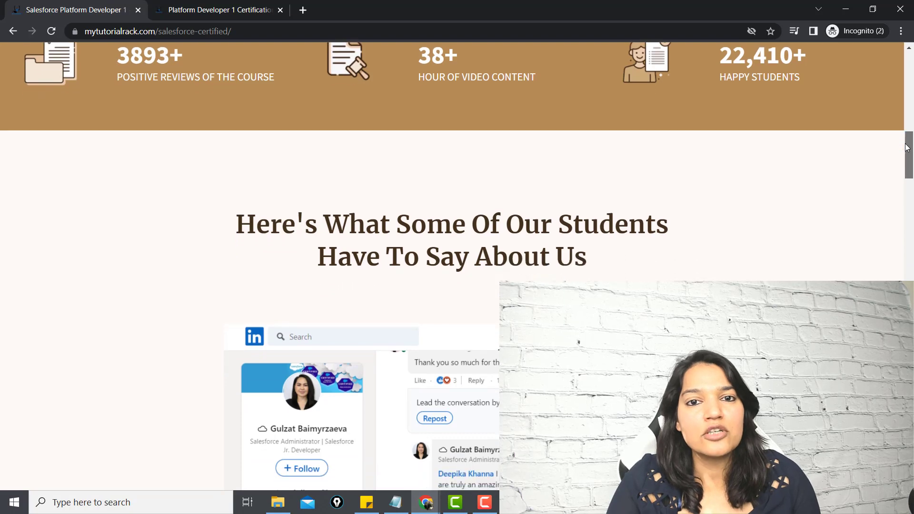
{"action": "scroll", "scroll_direction": "down", "scroll_amount": 3}
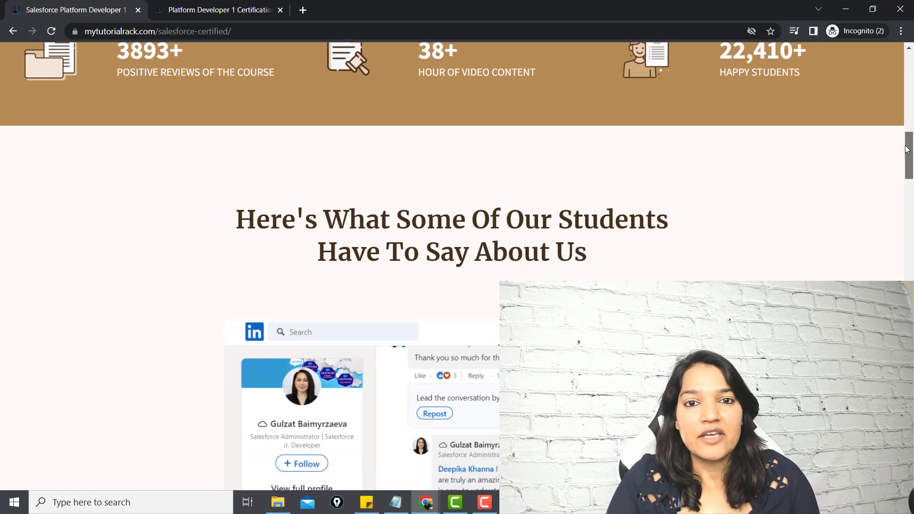
{"action": "scroll", "scroll_direction": "down", "scroll_amount": 3}
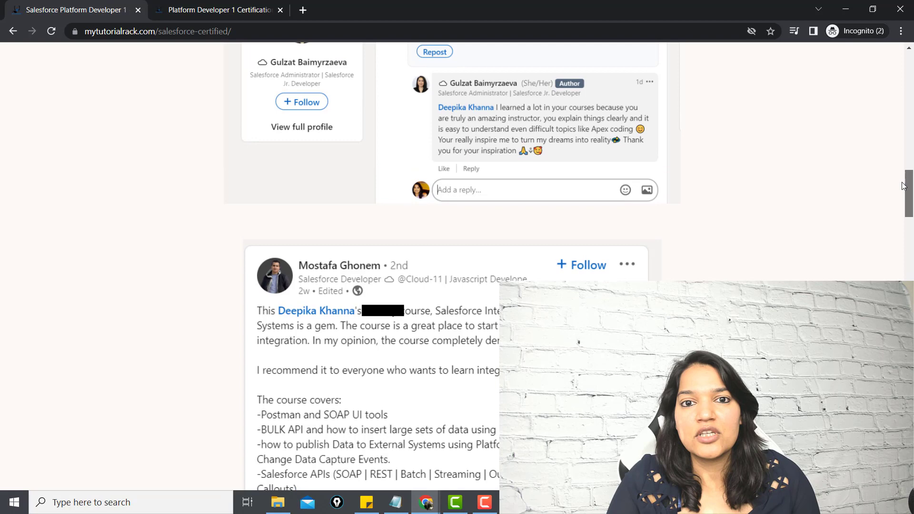
{"action": "scroll", "scroll_direction": "down", "scroll_amount": 3}
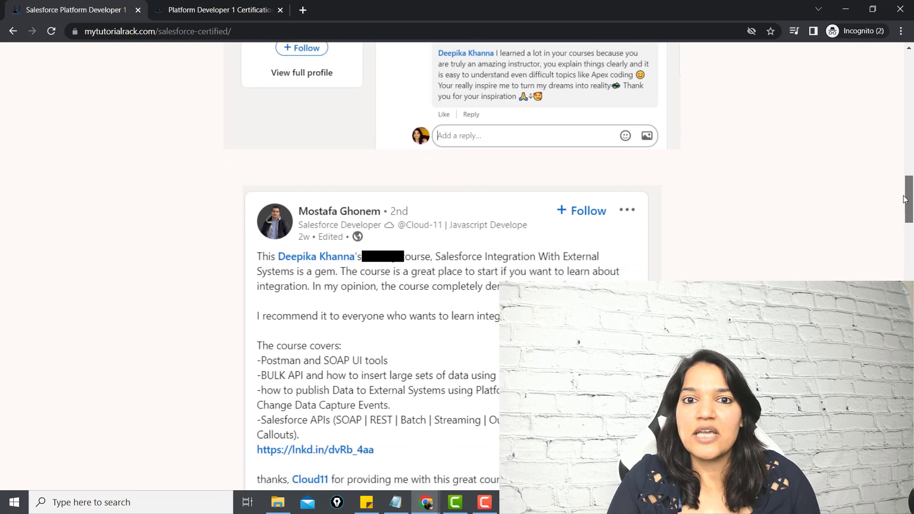
{"action": "scroll", "scroll_direction": "up", "scroll_amount": 3}
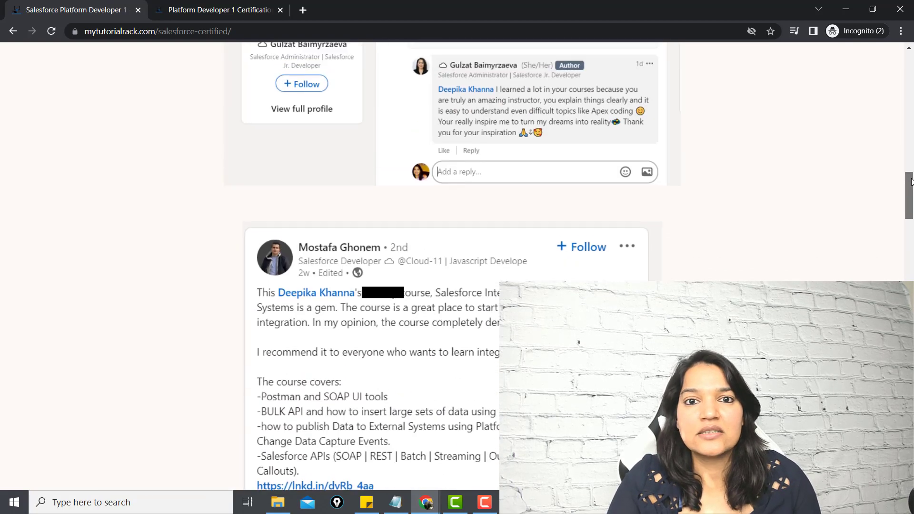
{"action": "scroll", "scroll_direction": "up", "scroll_amount": 3}
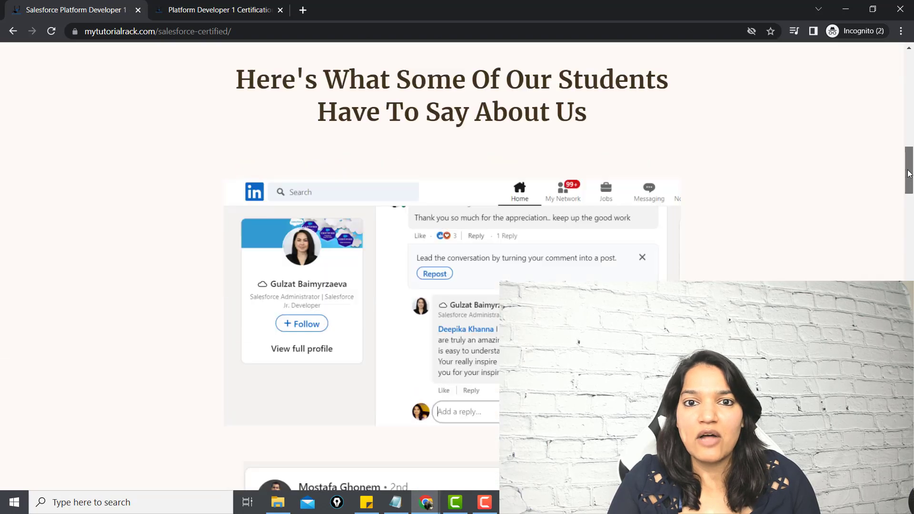
{"action": "scroll", "scroll_direction": "down", "scroll_amount": 3}
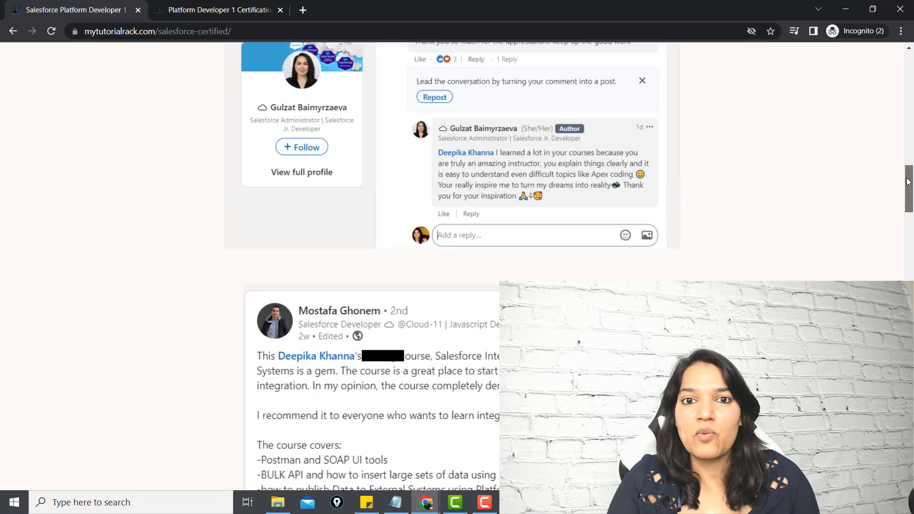
{"action": "scroll", "scroll_direction": "down", "scroll_amount": 3}
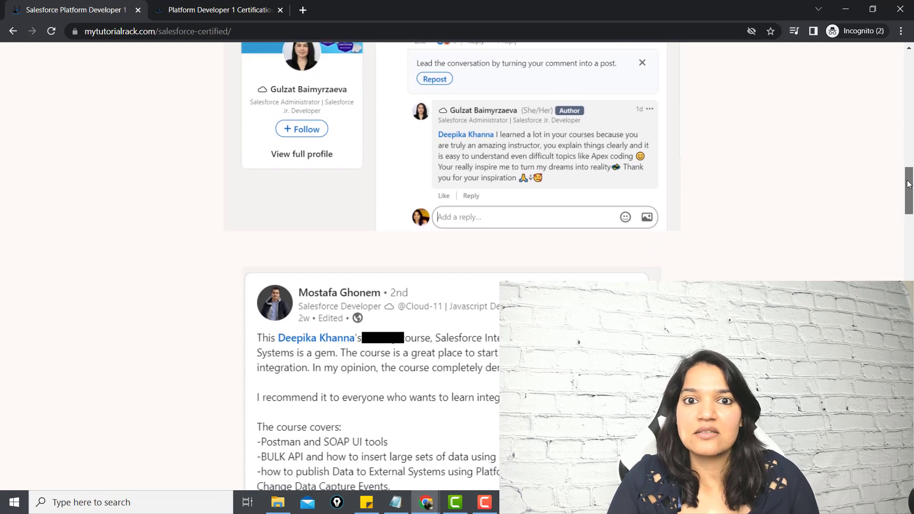
{"action": "scroll", "scroll_direction": "down", "scroll_amount": 3}
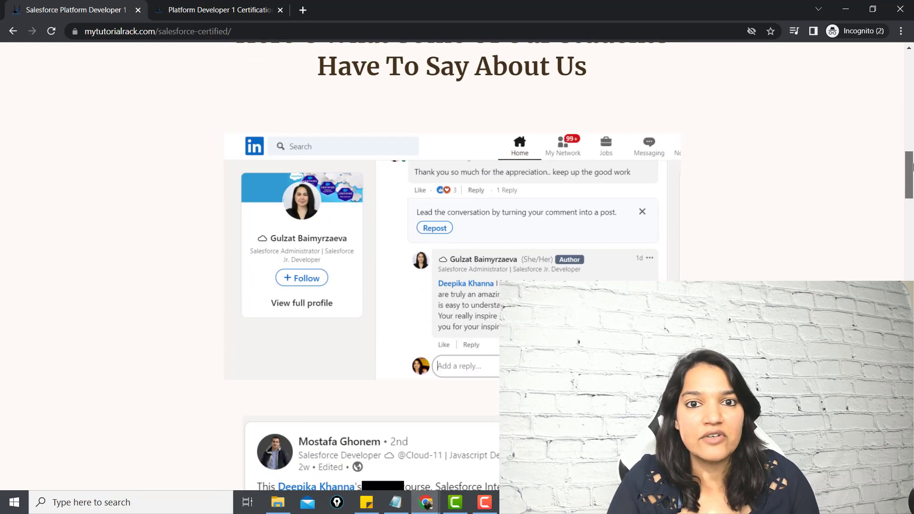
{"action": "scroll", "scroll_direction": "down", "scroll_amount": 3}
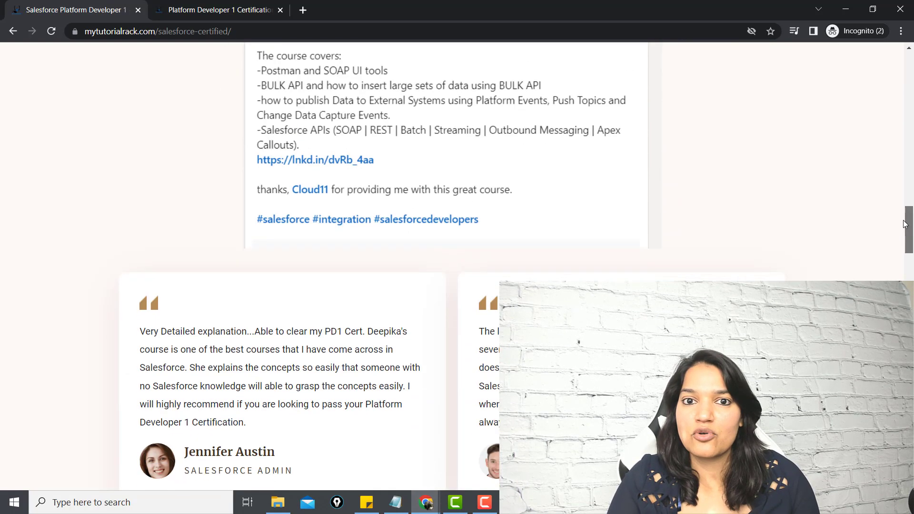
Step: Scroll past the LinkedIn comments and certificate post down to the embedded student video testimonials
{"action": "scroll", "scroll_direction": "down", "scroll_amount": 3}
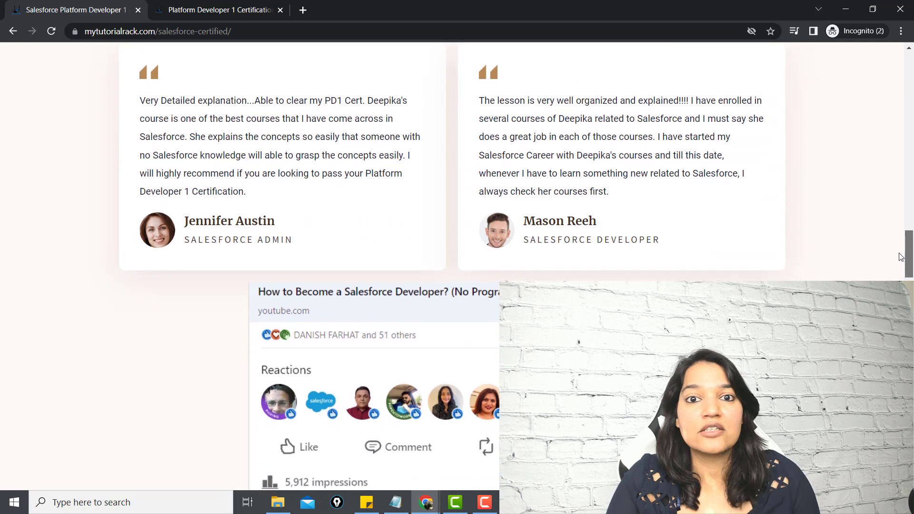
{"action": "scroll", "scroll_direction": "down", "scroll_amount": 3}
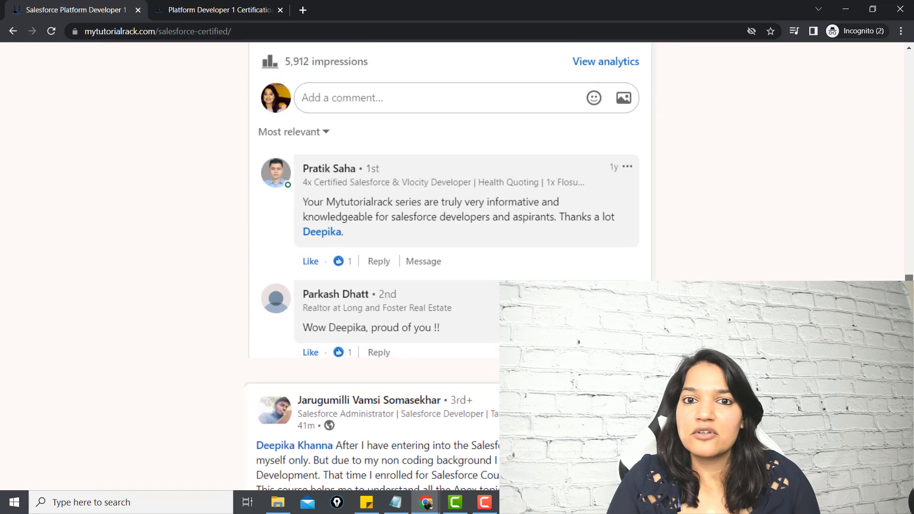
{"action": "scroll", "scroll_direction": "up", "scroll_amount": 3}
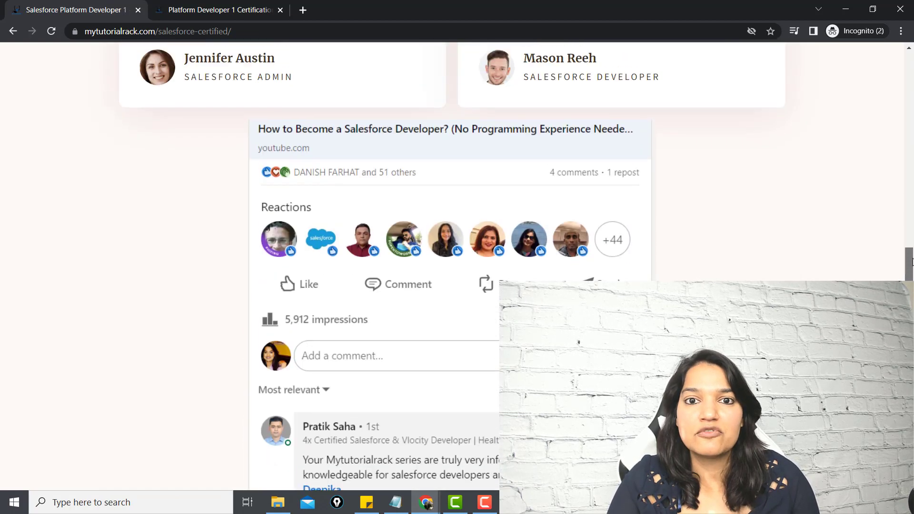
{"action": "scroll", "scroll_direction": "down", "scroll_amount": 3}
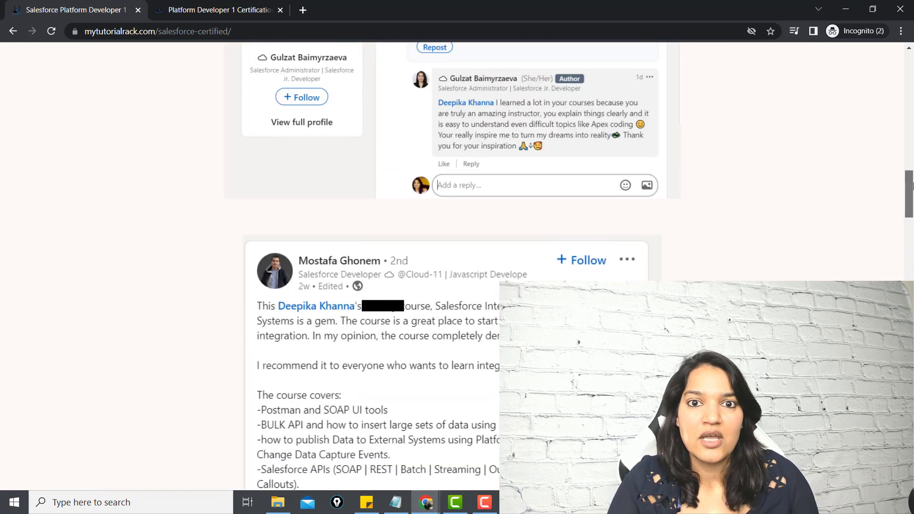
{"action": "scroll", "scroll_direction": "down", "scroll_amount": 3}
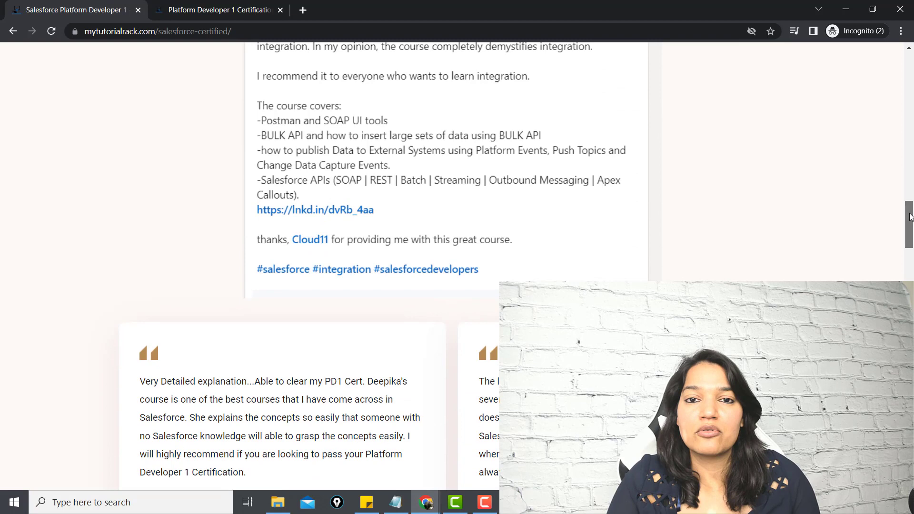
{"action": "scroll", "scroll_direction": "down", "scroll_amount": 3}
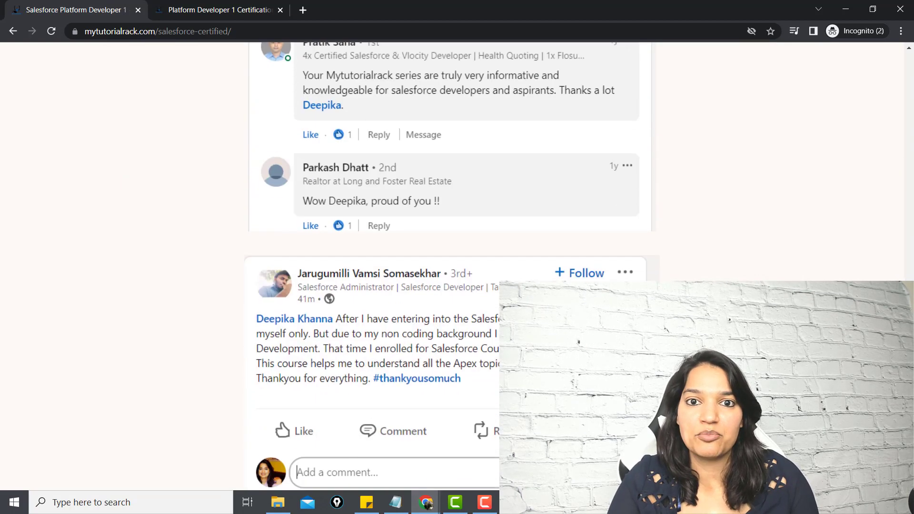
{"action": "scroll", "scroll_direction": "down", "scroll_amount": 3}
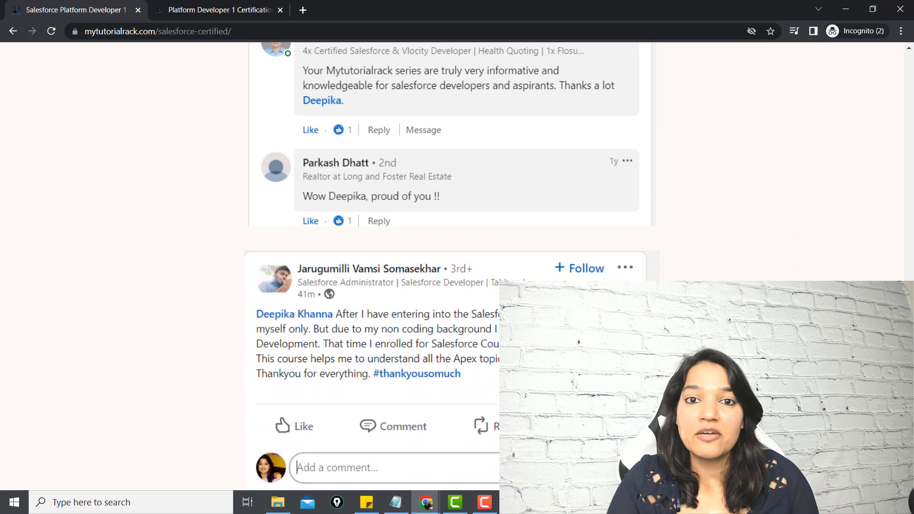
{"action": "scroll", "scroll_direction": "down", "scroll_amount": 3}
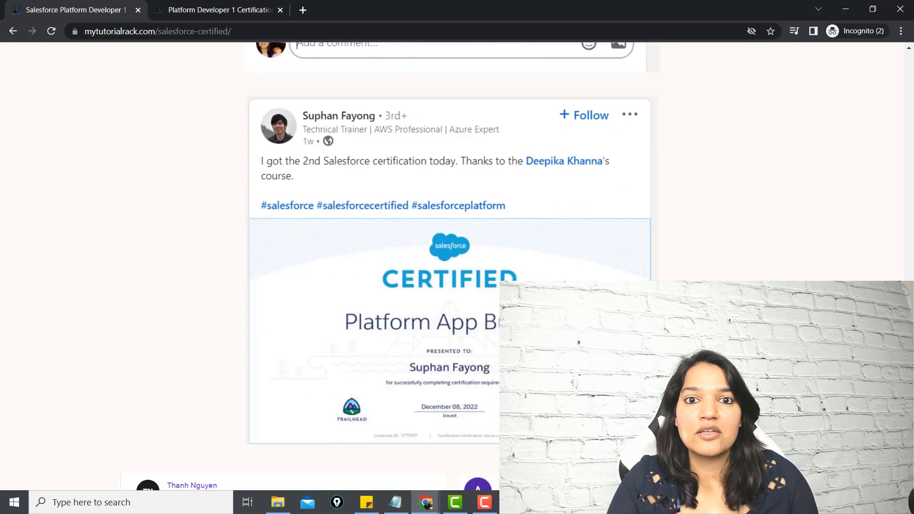
{"action": "scroll", "scroll_direction": "down", "scroll_amount": 3}
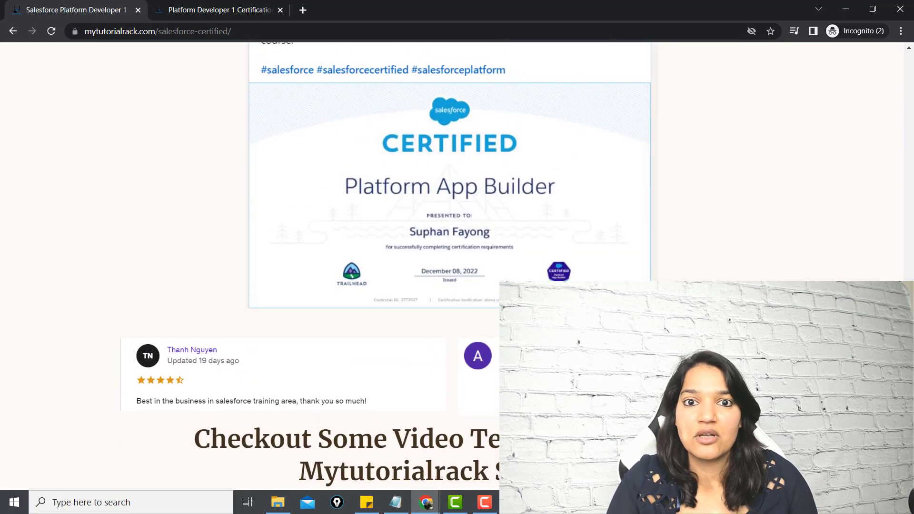
{"action": "scroll", "scroll_direction": "up", "scroll_amount": 3}
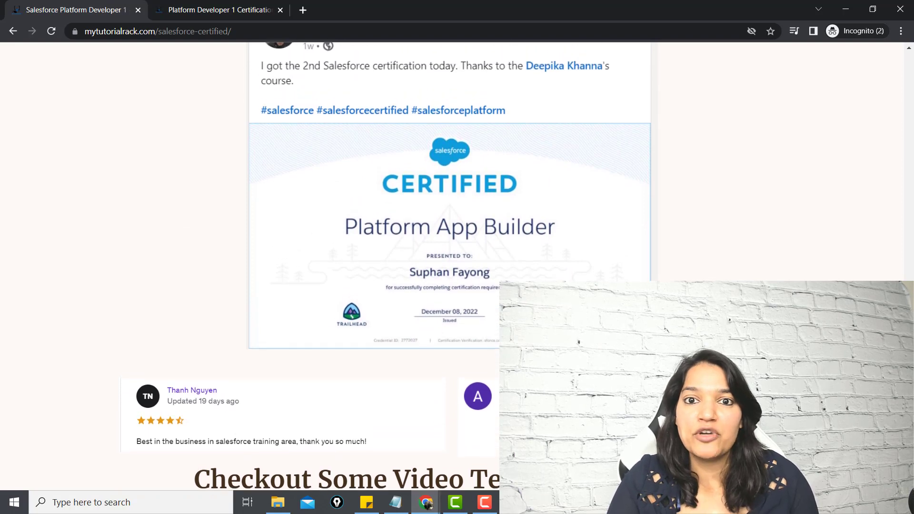
{"action": "scroll", "scroll_direction": "down", "scroll_amount": 3}
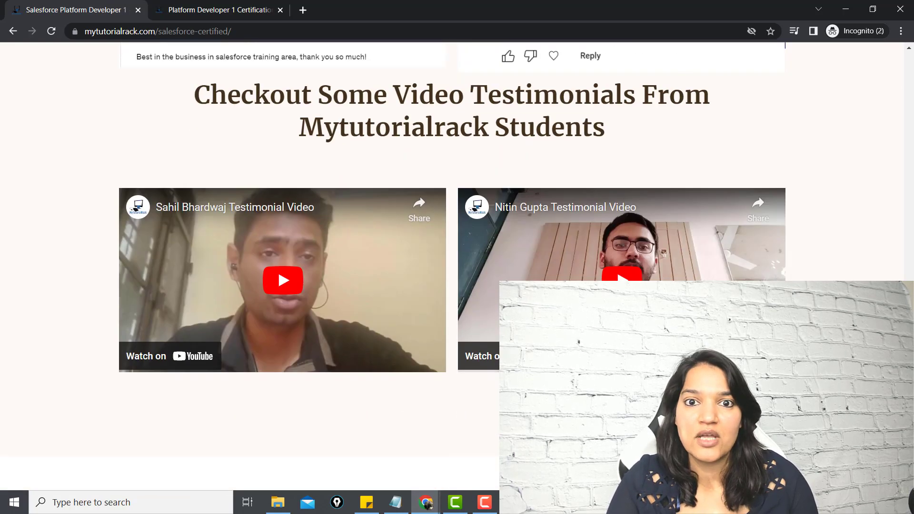
Step: Scroll the sales page to the LinkedIn post praising the Salesforce integration course
{"action": "scroll", "scroll_direction": "down", "scroll_amount": 3}
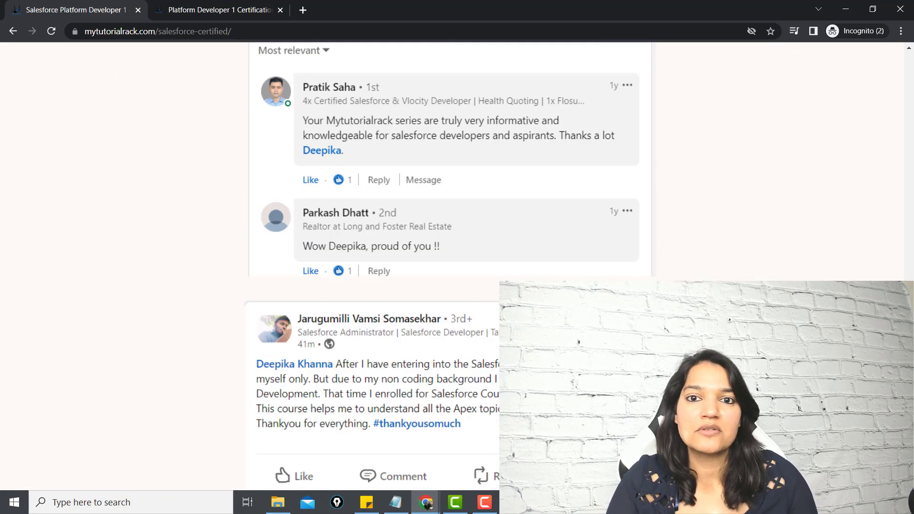
{"action": "scroll", "scroll_direction": "down", "scroll_amount": 3}
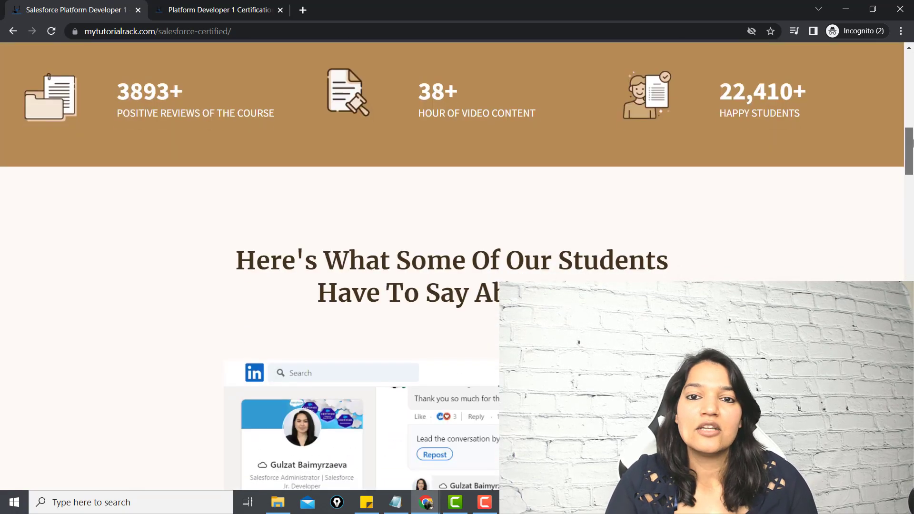
{"action": "scroll", "scroll_direction": "down", "scroll_amount": 3}
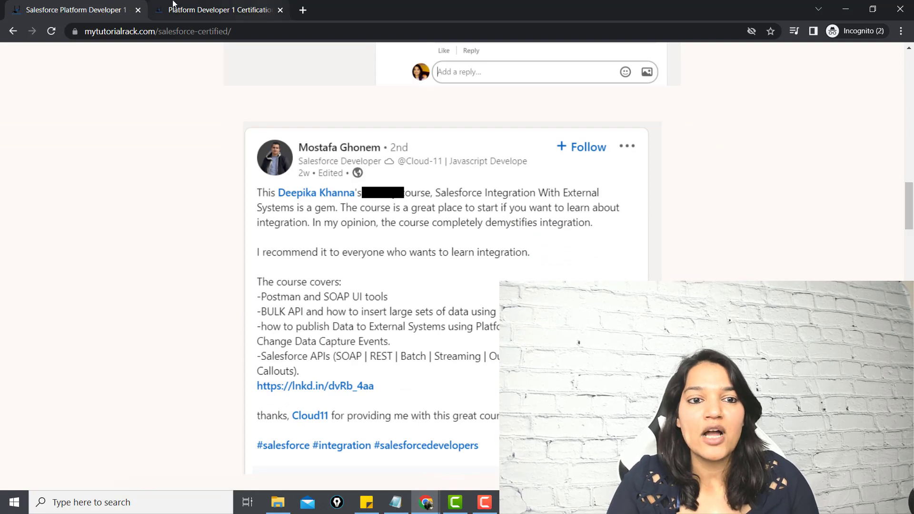
Step: Switch to the Platform Developer 1 curriculum tab and browse from the Flows lessons through Apex and DML
{"action": "left_click", "coordinate": [218, 9]}
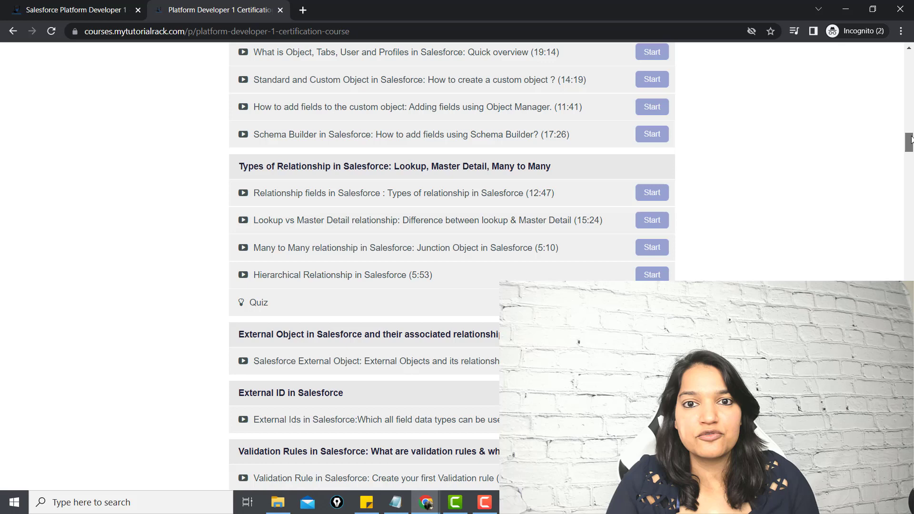
{"action": "scroll", "scroll_direction": "down", "scroll_amount": 3}
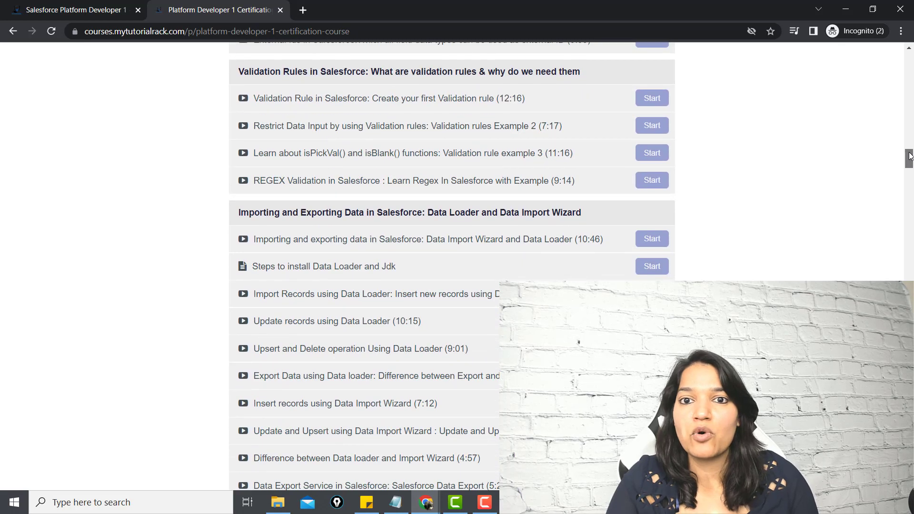
{"action": "scroll", "scroll_direction": "down", "scroll_amount": 3}
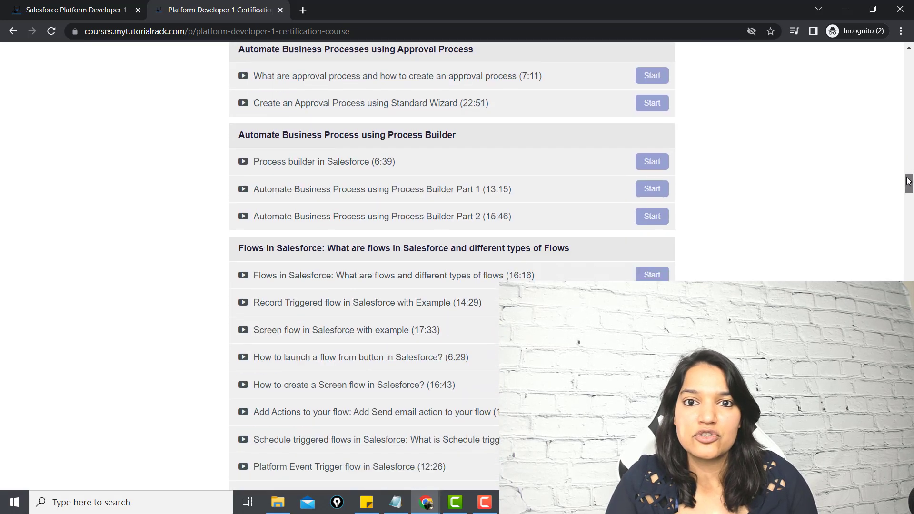
{"action": "scroll", "scroll_direction": "down", "scroll_amount": 3}
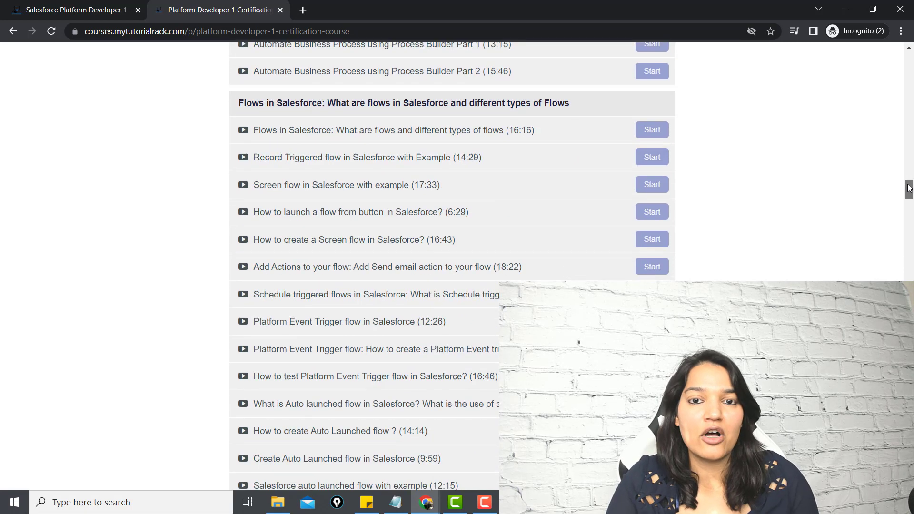
{"action": "scroll", "scroll_direction": "down", "scroll_amount": 3}
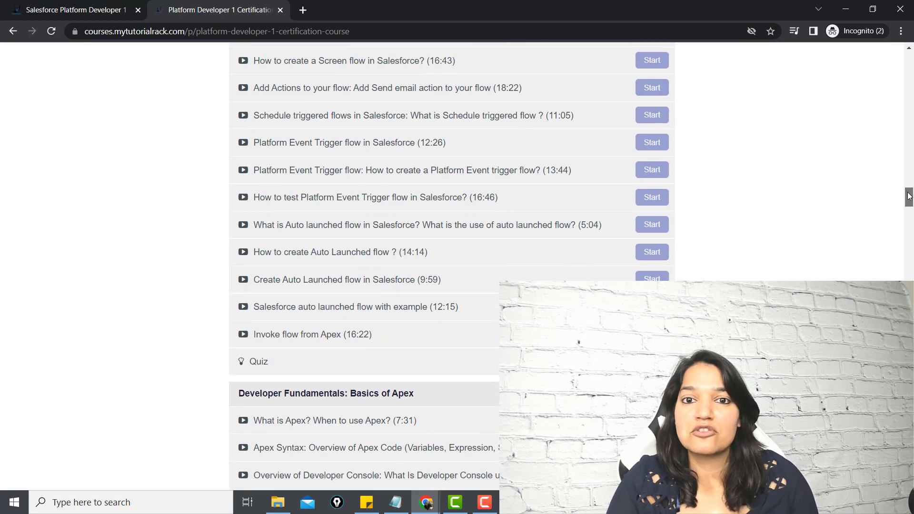
{"action": "scroll", "scroll_direction": "down", "scroll_amount": 3}
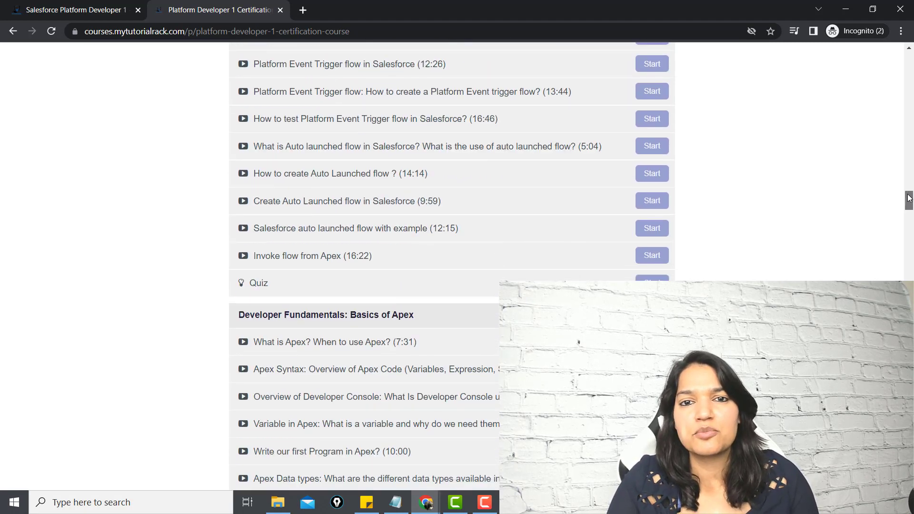
{"action": "scroll", "scroll_direction": "down", "scroll_amount": 3}
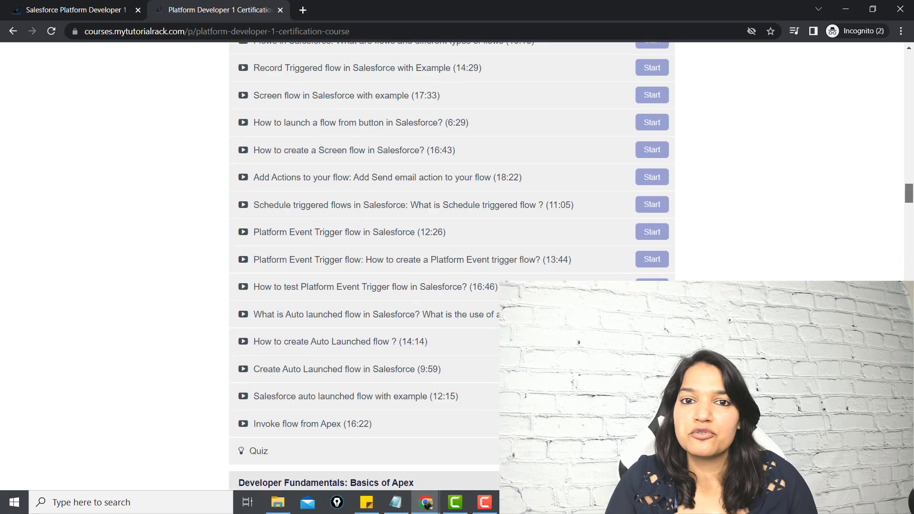
{"action": "scroll", "scroll_direction": "down", "scroll_amount": 3}
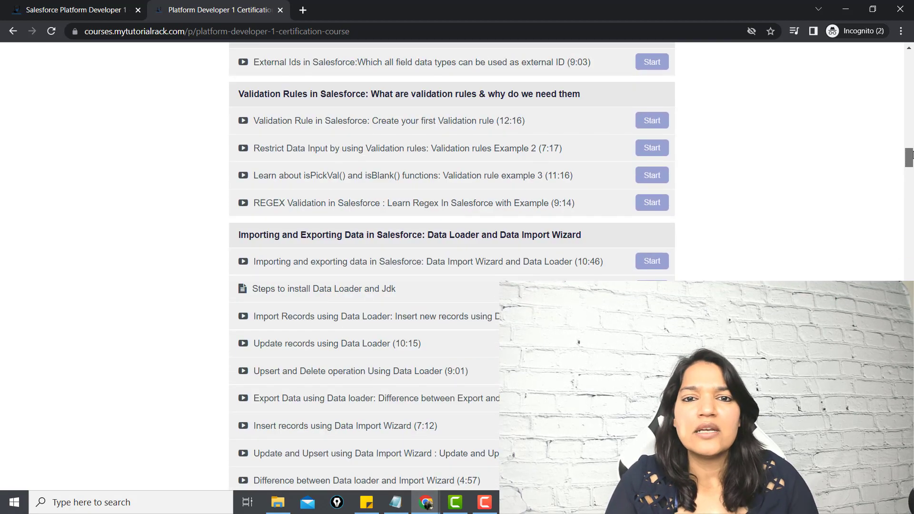
{"action": "scroll", "scroll_direction": "up", "scroll_amount": 3}
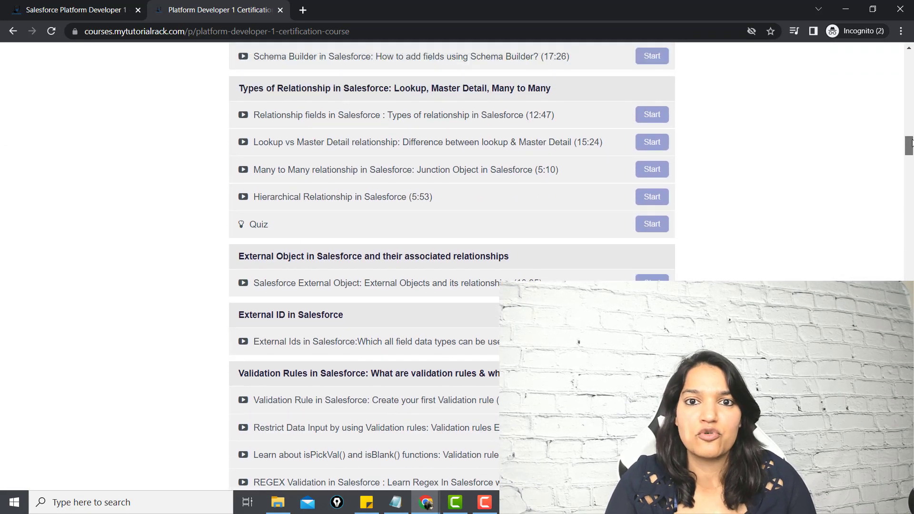
Step: Continue down the curriculum past Triggers and Testing to Dynamic Apex and Lightning Aura Components
{"action": "scroll", "scroll_direction": "down", "scroll_amount": 3}
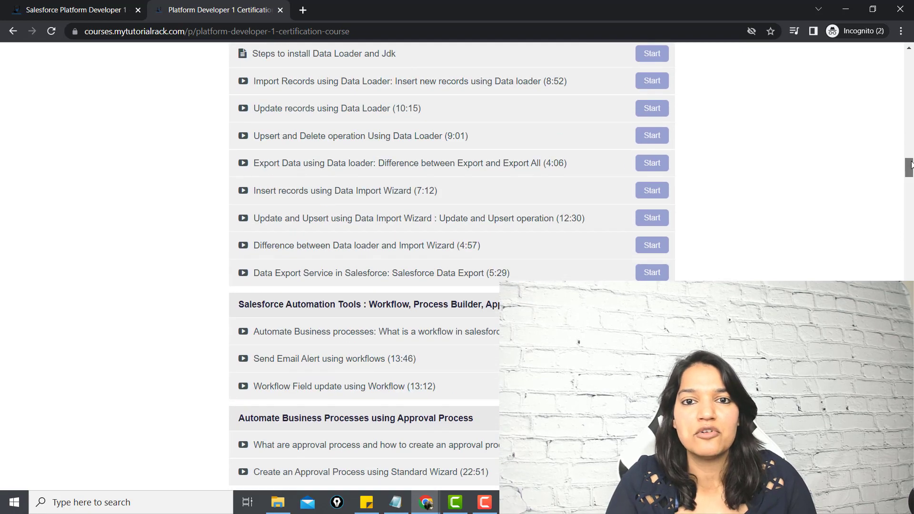
{"action": "scroll", "scroll_direction": "down", "scroll_amount": 3}
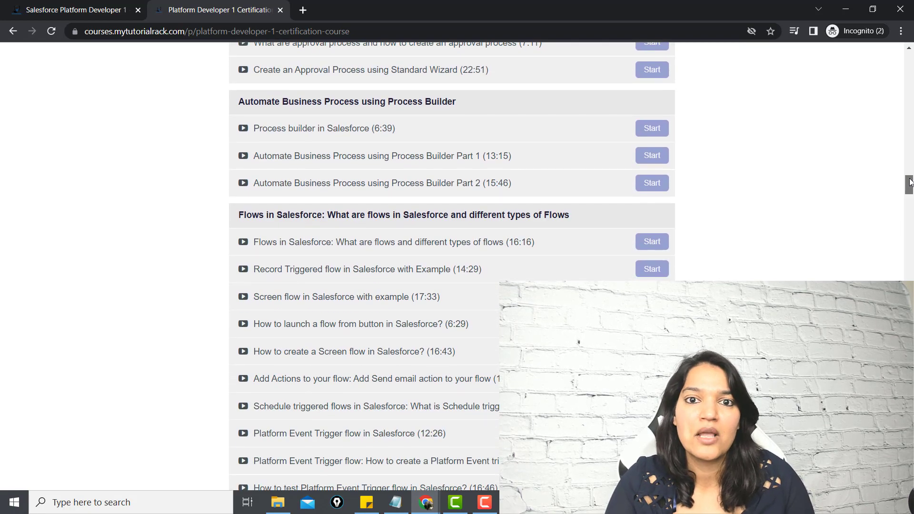
{"action": "scroll", "scroll_direction": "down", "scroll_amount": 3}
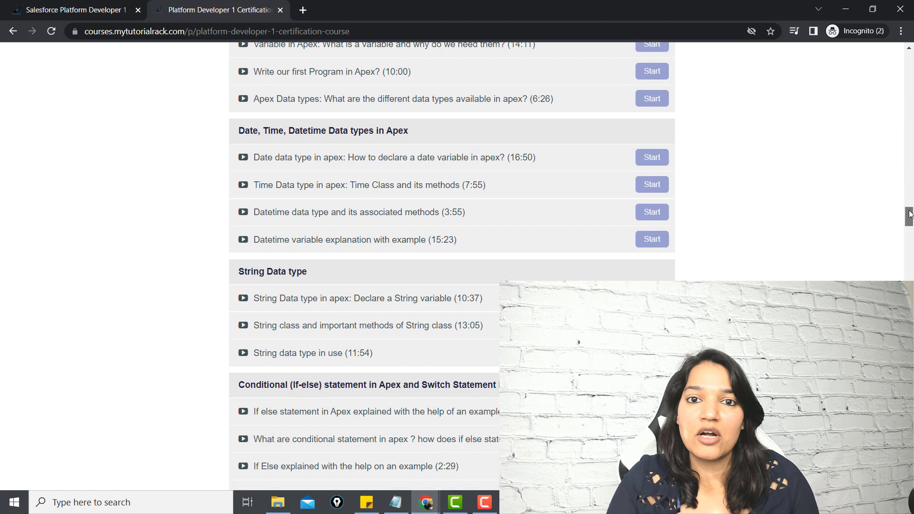
{"action": "scroll", "scroll_direction": "down", "scroll_amount": 3}
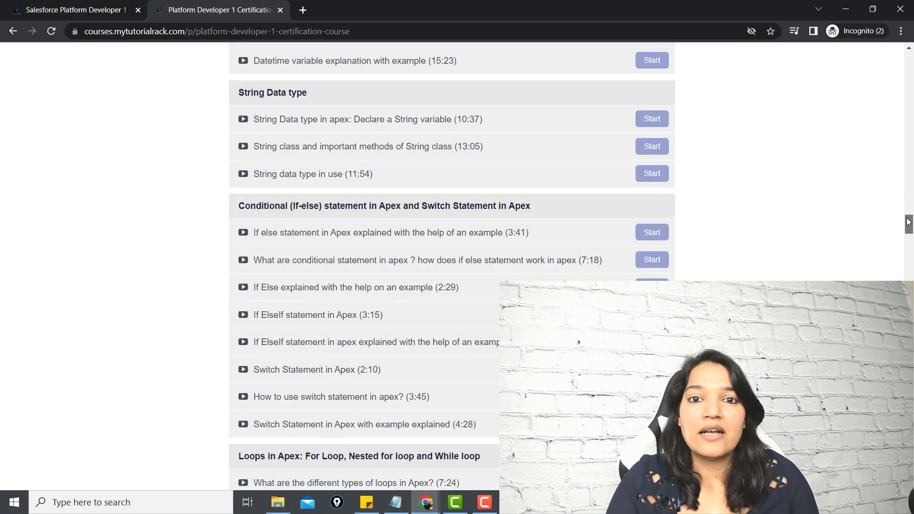
{"action": "scroll", "scroll_direction": "down", "scroll_amount": 3}
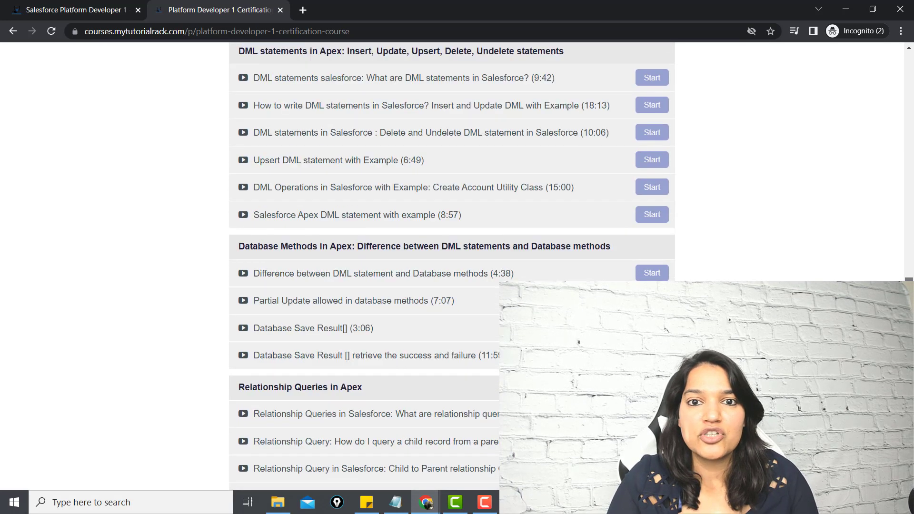
{"action": "scroll", "scroll_direction": "down", "scroll_amount": 3}
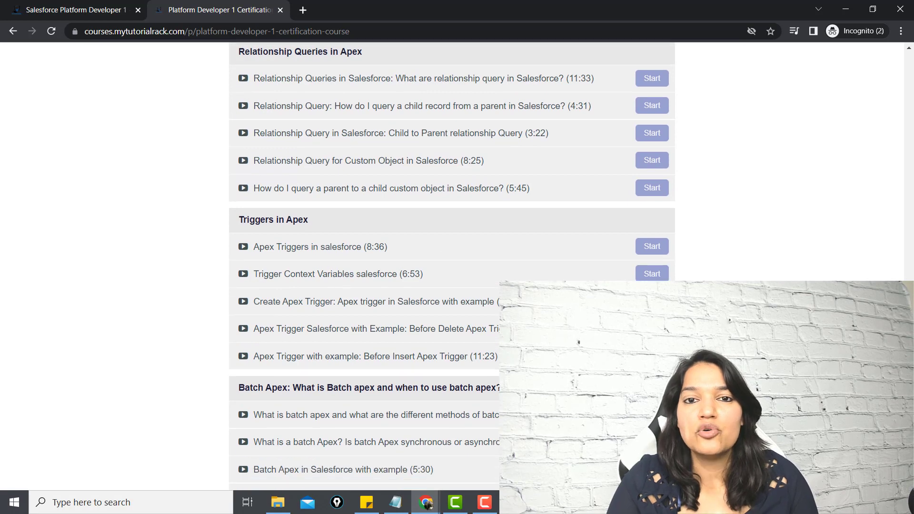
{"action": "scroll", "scroll_direction": "down", "scroll_amount": 3}
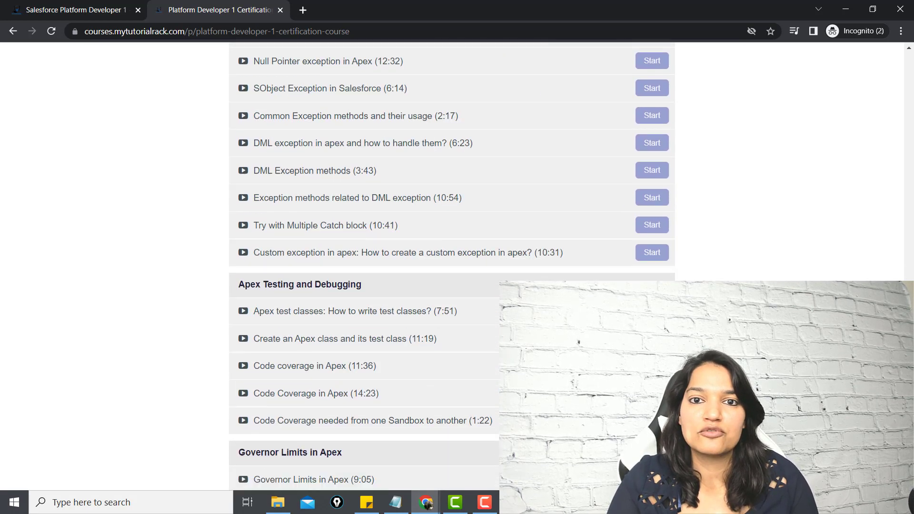
{"action": "scroll", "scroll_direction": "down", "scroll_amount": 3}
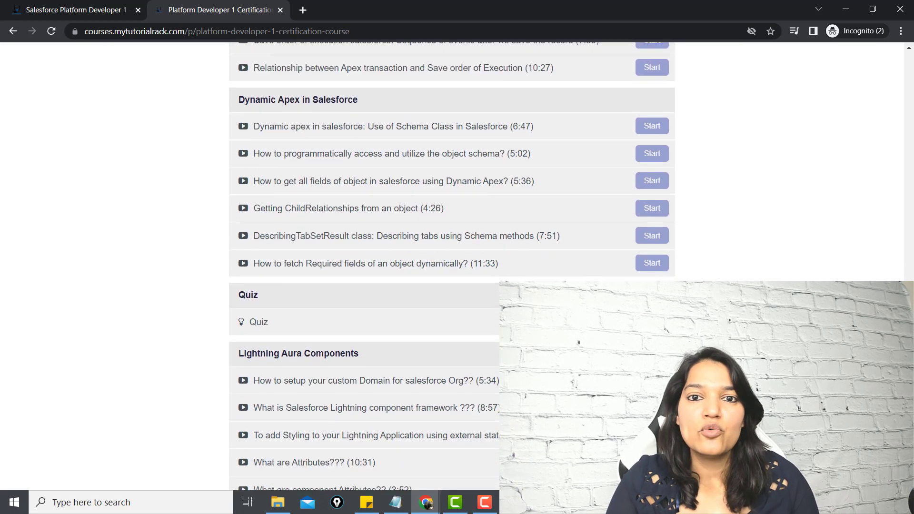
{"action": "scroll", "scroll_direction": "down", "scroll_amount": 3}
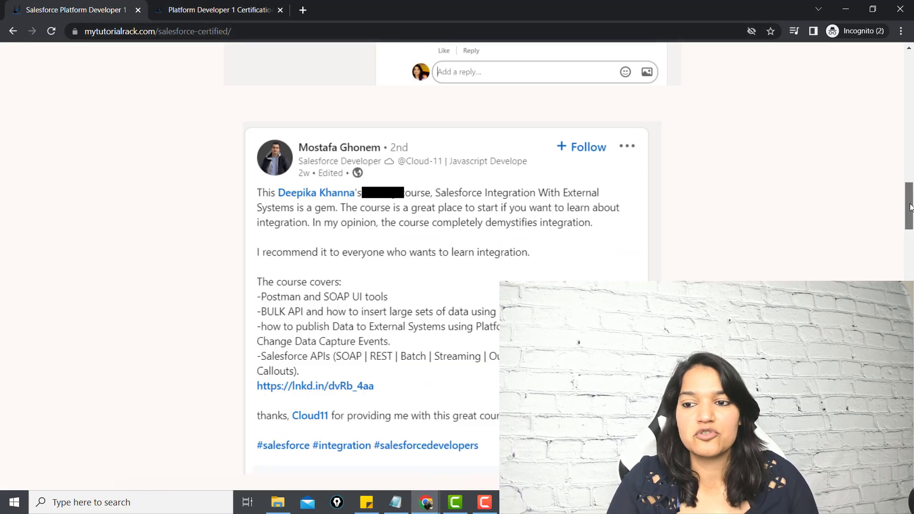
Step: Scroll the sales page through the LinkedIn testimonials down to 'Checkout Some Video Testimonials'
{"action": "scroll", "scroll_direction": "down", "scroll_amount": 3}
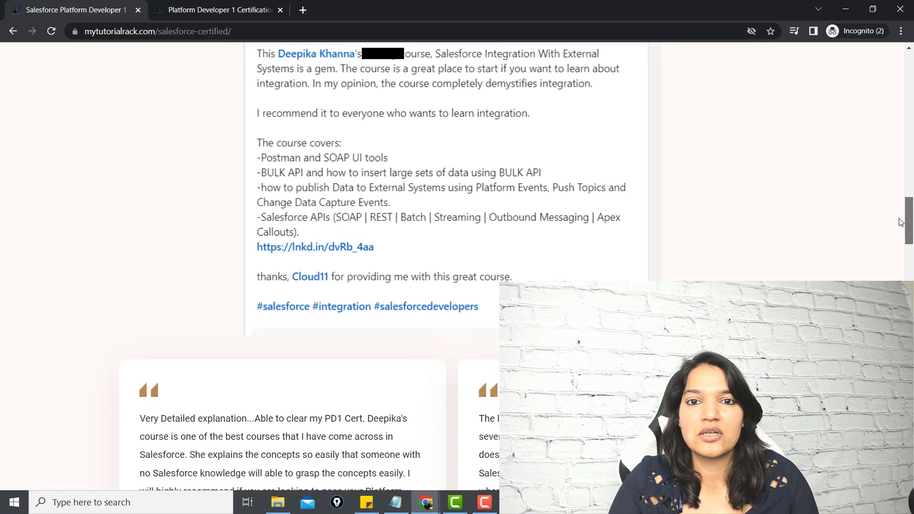
{"action": "scroll", "scroll_direction": "down", "scroll_amount": 3}
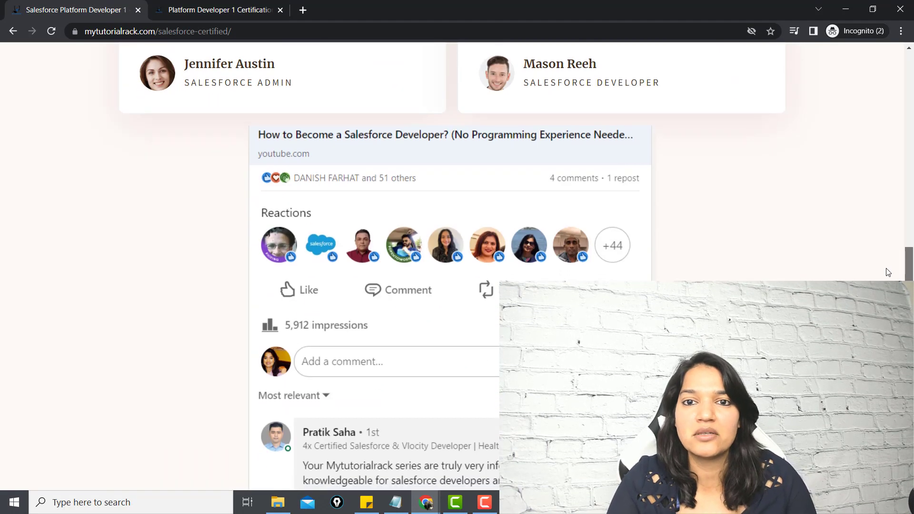
{"action": "scroll", "scroll_direction": "down", "scroll_amount": 3}
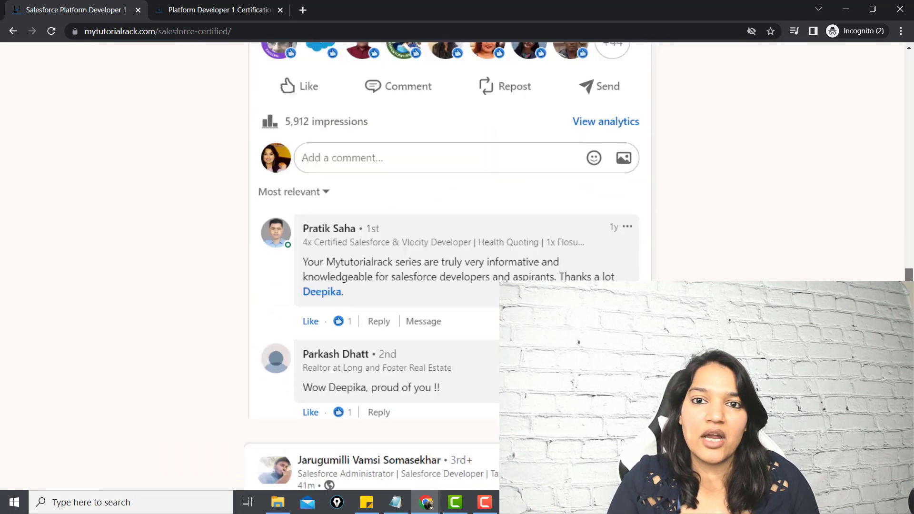
{"action": "scroll", "scroll_direction": "down", "scroll_amount": 3}
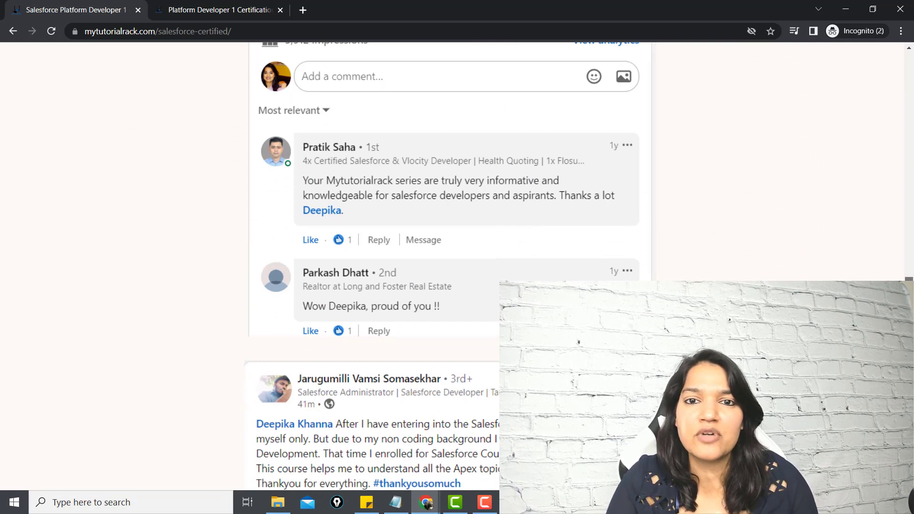
{"action": "scroll", "scroll_direction": "down", "scroll_amount": 3}
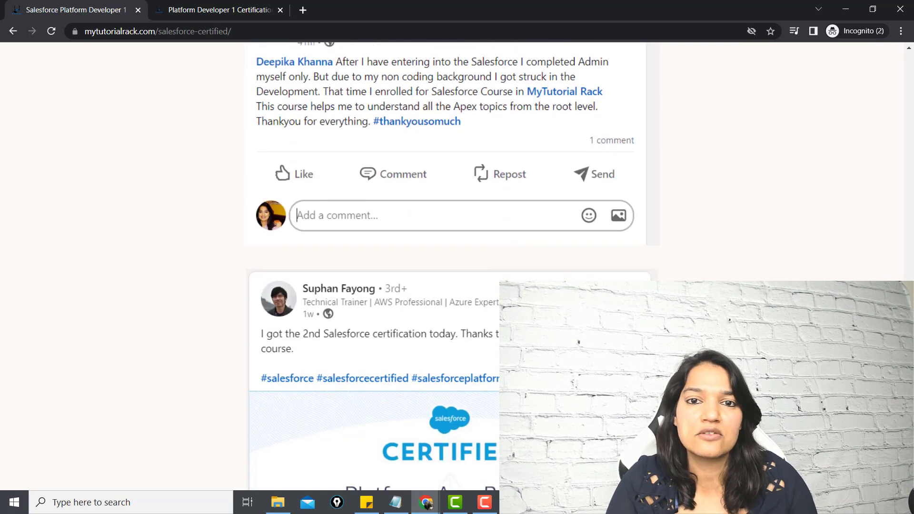
{"action": "scroll", "scroll_direction": "down", "scroll_amount": 3}
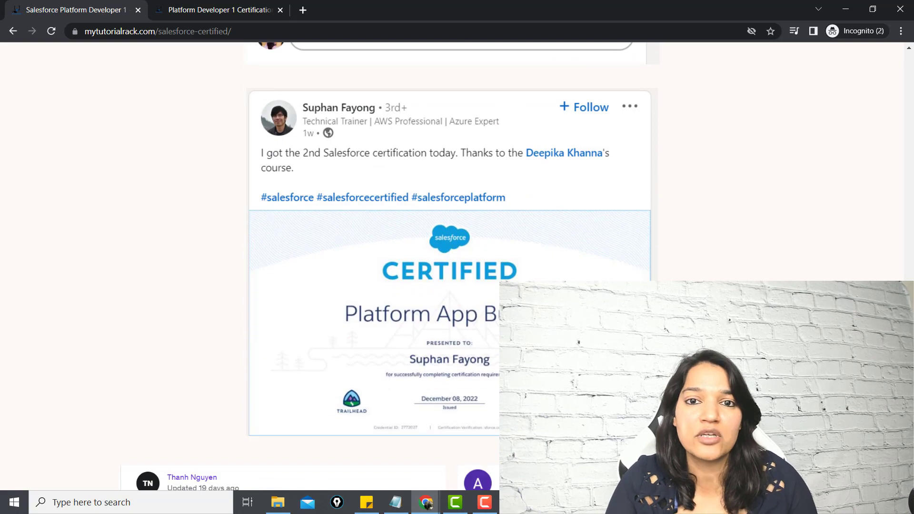
{"action": "scroll", "scroll_direction": "down", "scroll_amount": 3}
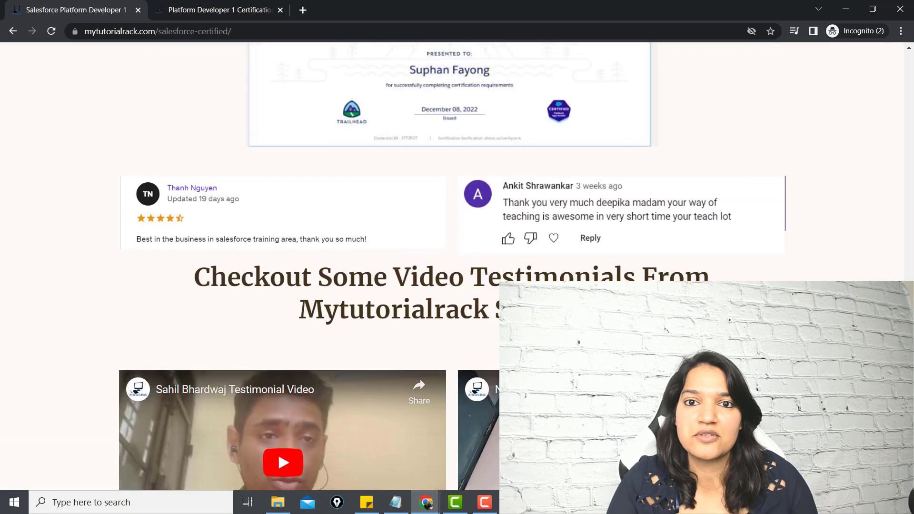
{"action": "scroll", "scroll_direction": "down", "scroll_amount": 3}
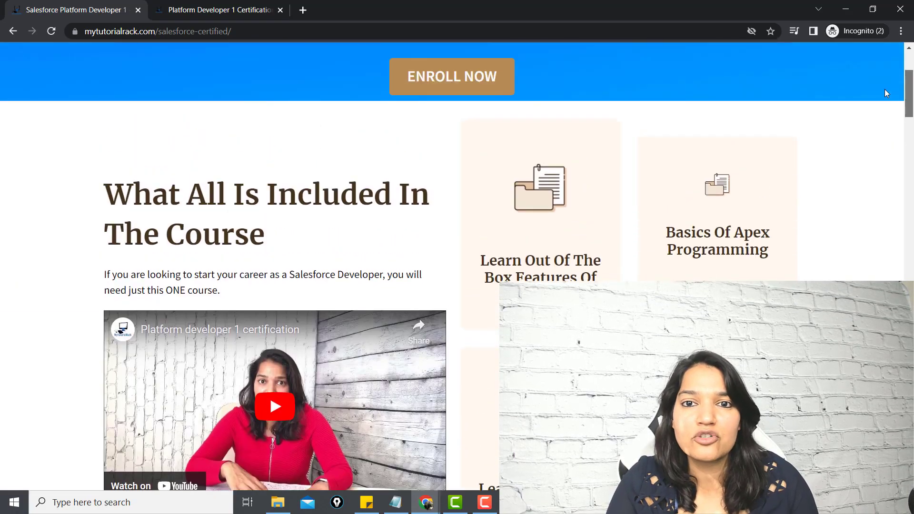
Step: Scroll past the course stats banner to the first LinkedIn testimonials praising the integration course
{"action": "scroll", "scroll_direction": "down", "scroll_amount": 3}
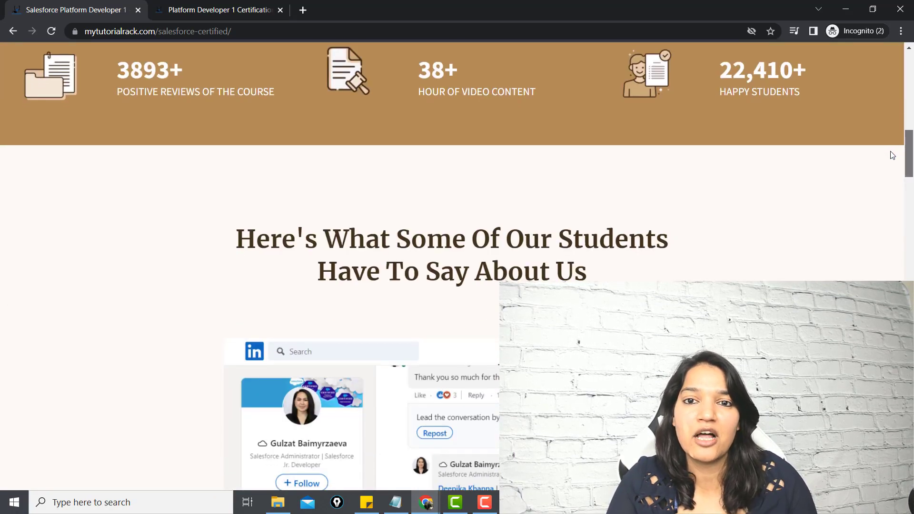
{"action": "scroll", "scroll_direction": "down", "scroll_amount": 3}
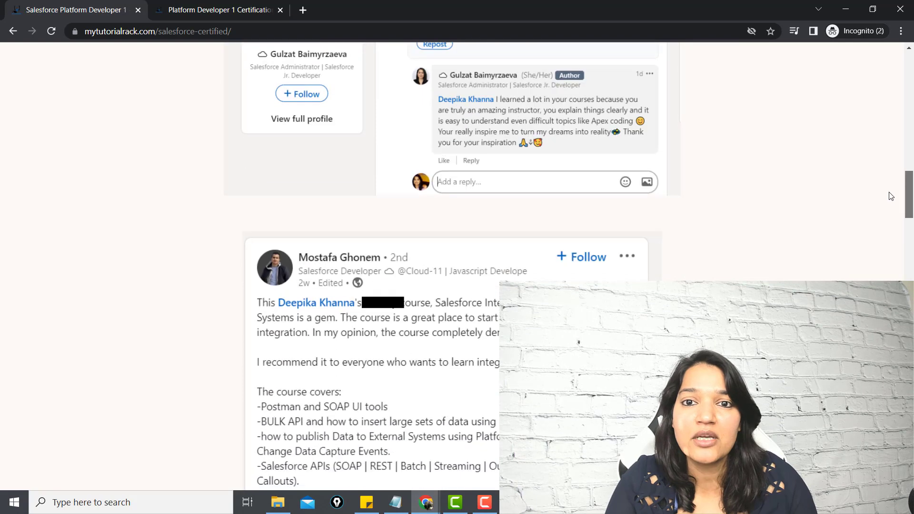
{"action": "scroll", "scroll_direction": "down", "scroll_amount": 3}
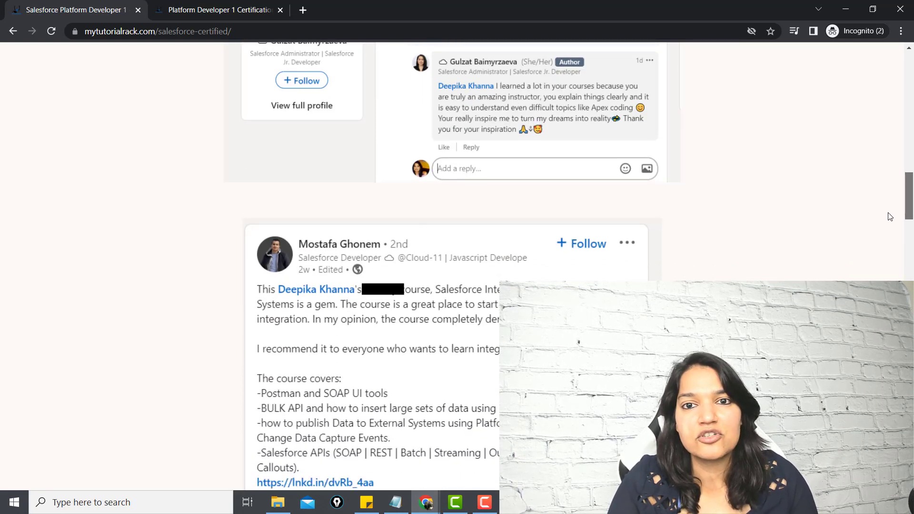
{"action": "scroll", "scroll_direction": "down", "scroll_amount": 3}
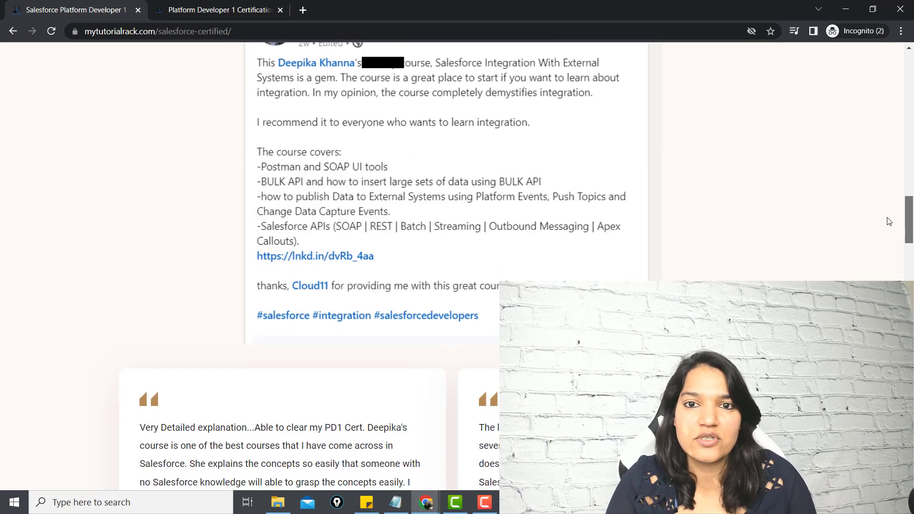